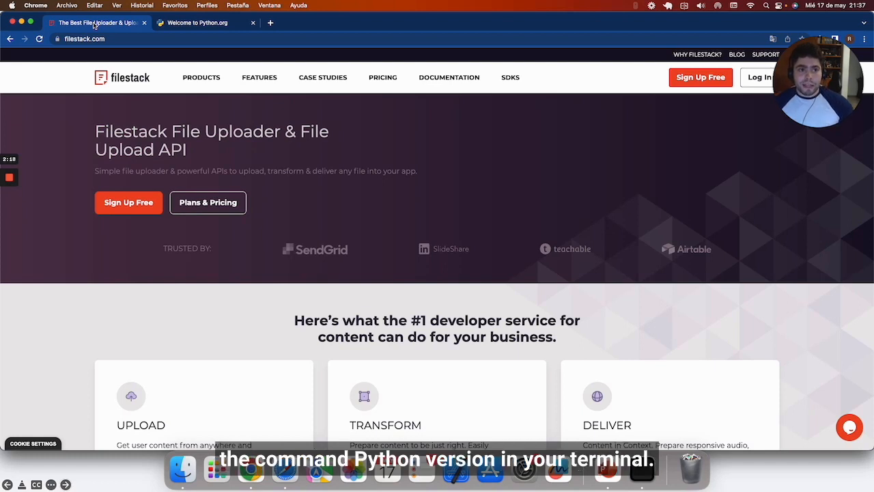
{"action": "mouse_move", "coordinate": [642, 472]}
{"action": "type", "text": "python3"}
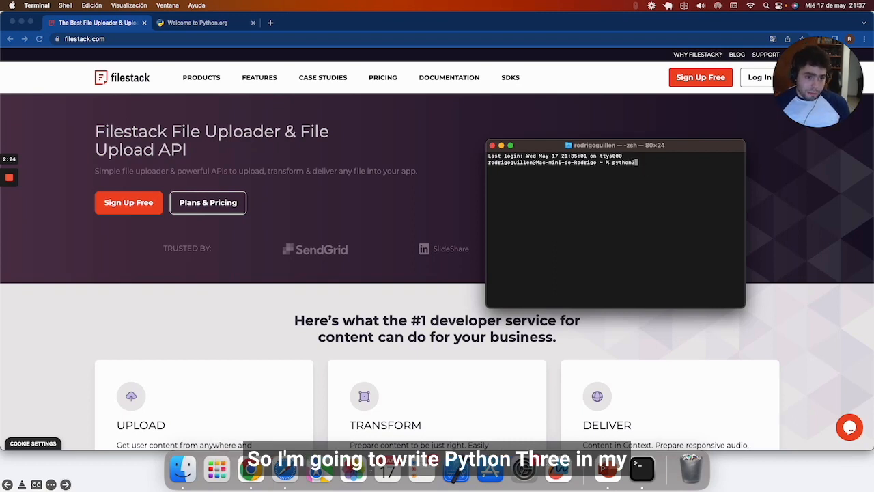
Step: Run python3 --version in Terminal to confirm Python 3.10 is installed
{"action": "type", "text": "--version"}
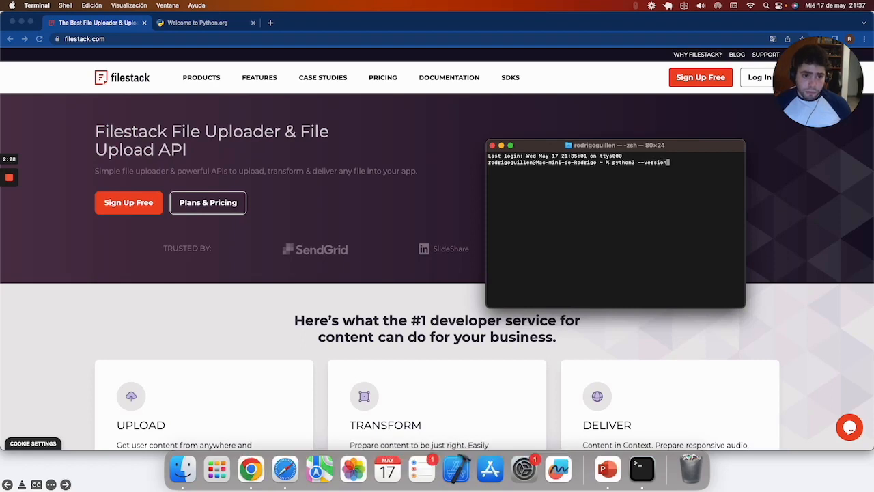
{"action": "key", "text": "Return"}
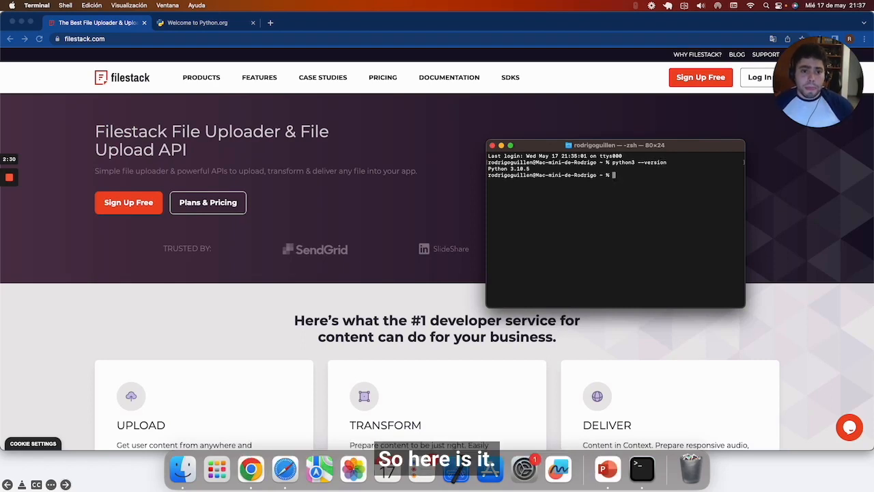
{"action": "mouse_move", "coordinate": [641, 470]}
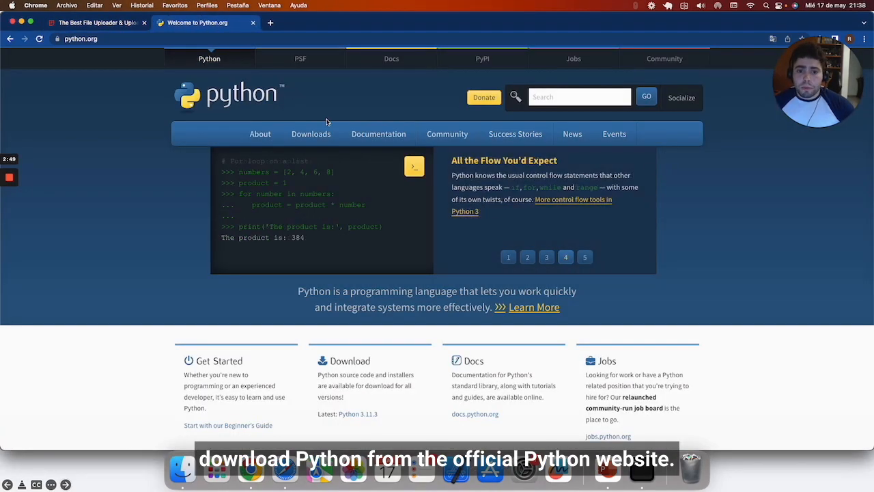
Step: Return from the python.org download page to the Filestack homepage tab
{"action": "left_click", "coordinate": [96, 22]}
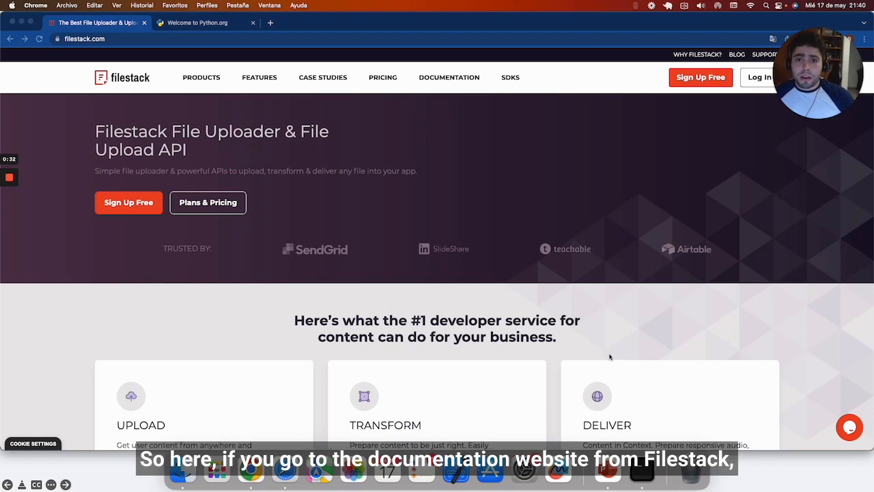
{"action": "mouse_move", "coordinate": [445, 80]}
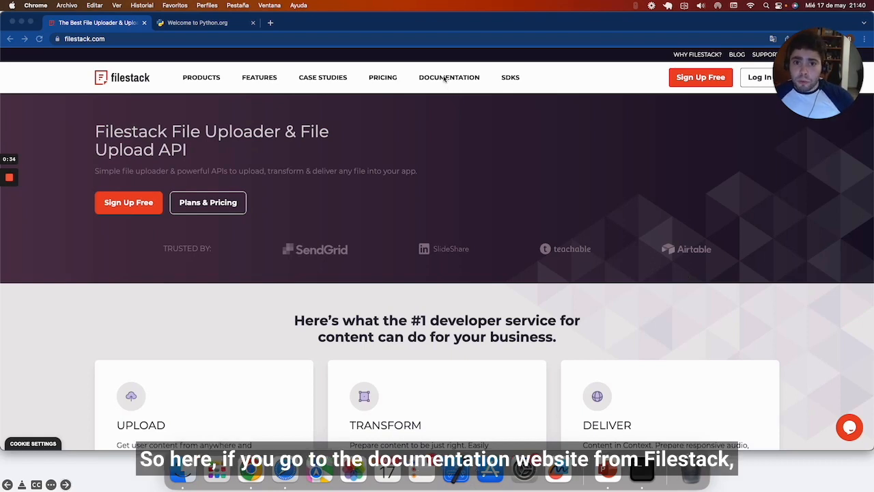
Step: Reach the Python SDK page under Server-Side SDKs in the Filestack documentation
{"action": "left_click", "coordinate": [448, 76]}
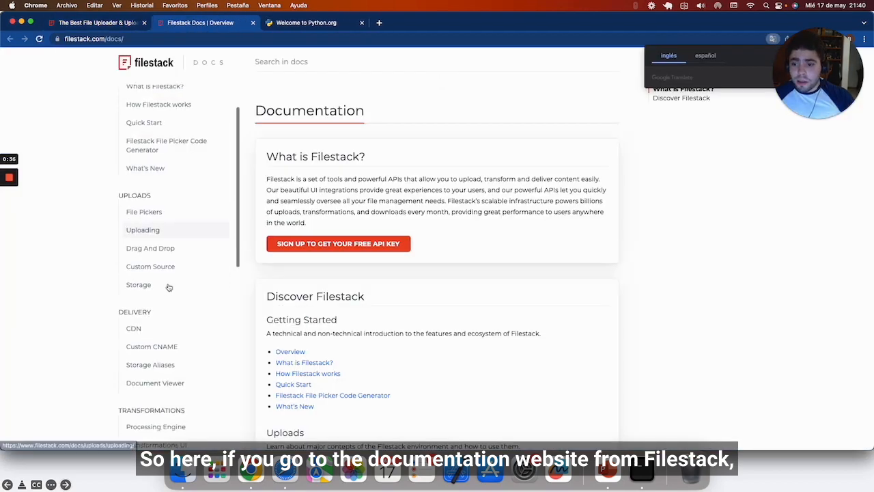
{"action": "scroll", "scroll_direction": "down", "scroll_amount": 3}
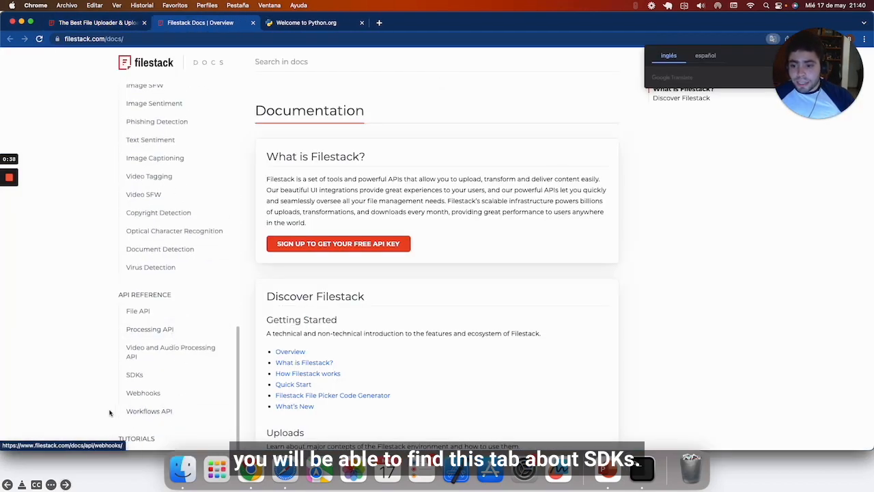
{"action": "left_click", "coordinate": [134, 374]}
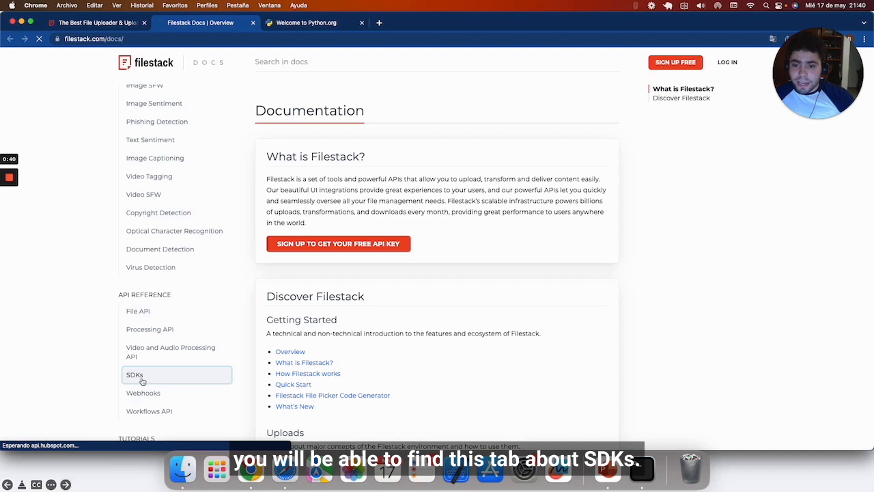
{"action": "left_click", "coordinate": [134, 375]}
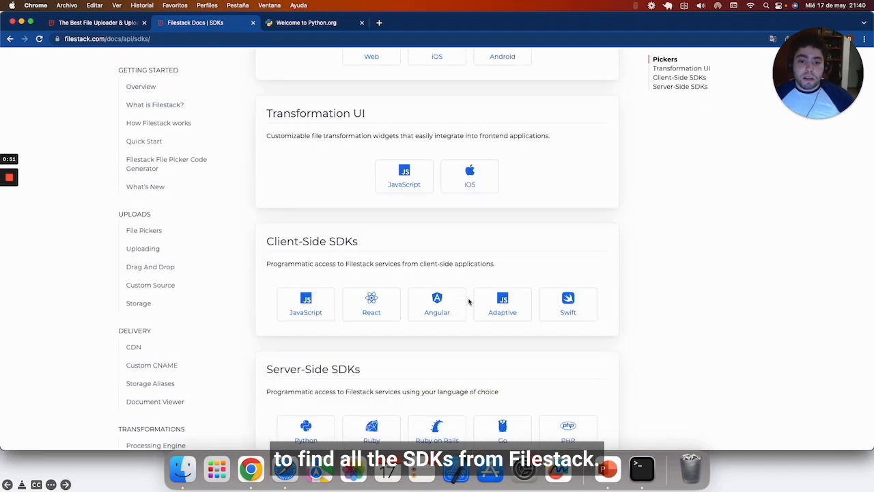
{"action": "scroll", "scroll_direction": "down", "scroll_amount": 3}
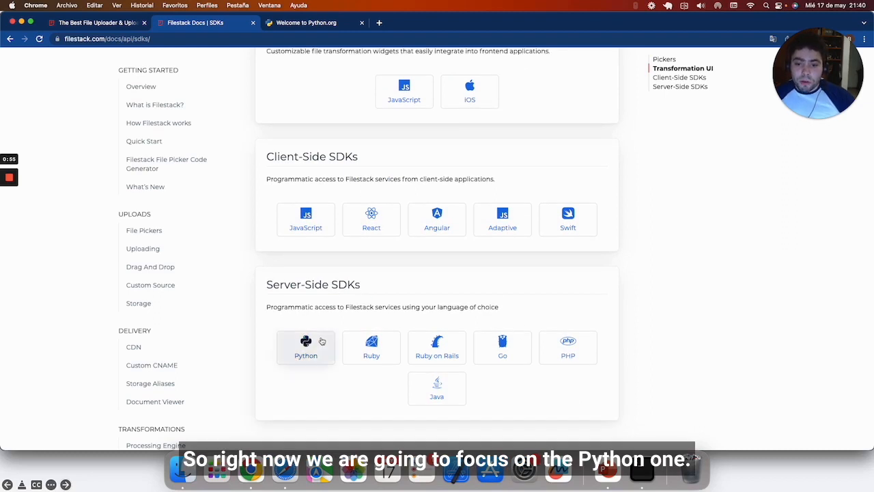
{"action": "left_click", "coordinate": [306, 347]}
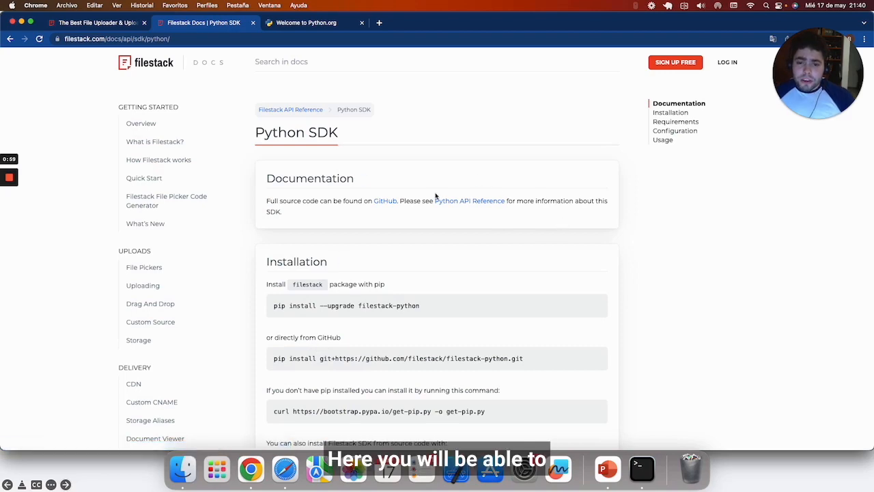
Step: Open the Python SDK's GitHub repository and its Python API Reference links
{"action": "scroll", "scroll_direction": "down", "scroll_amount": 3}
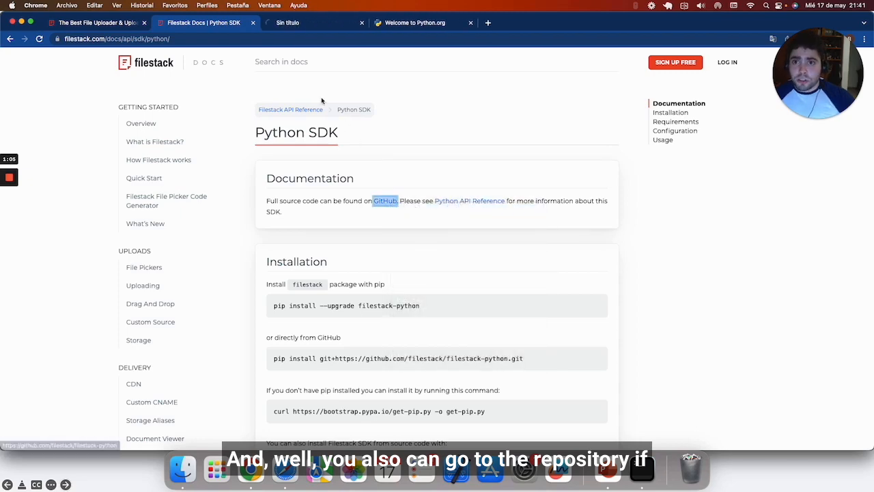
{"action": "left_click", "coordinate": [385, 200]}
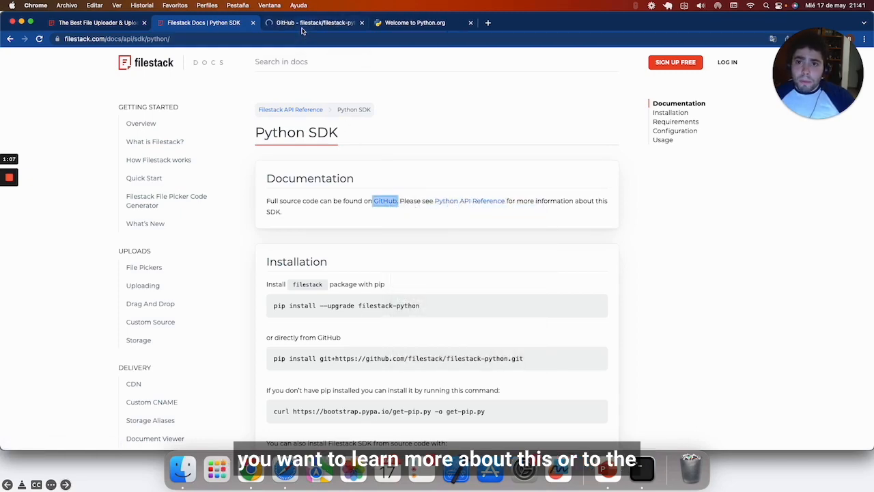
{"action": "mouse_move", "coordinate": [481, 199]}
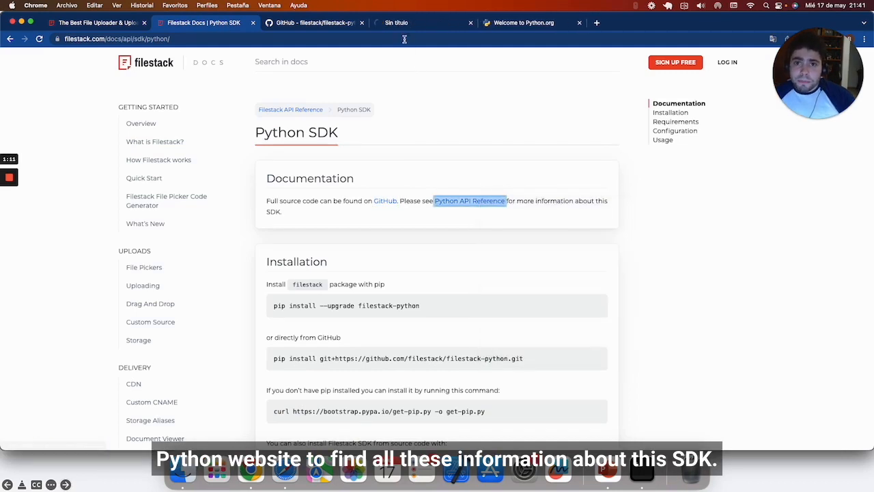
{"action": "left_click", "coordinate": [470, 200]}
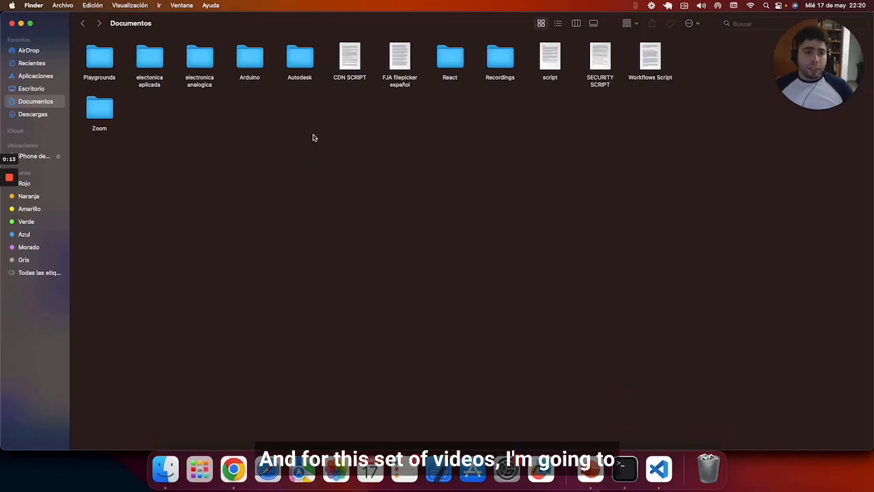
Step: Create a new folder in Documentos and name it Filestack
{"action": "right_click", "coordinate": [314, 137]}
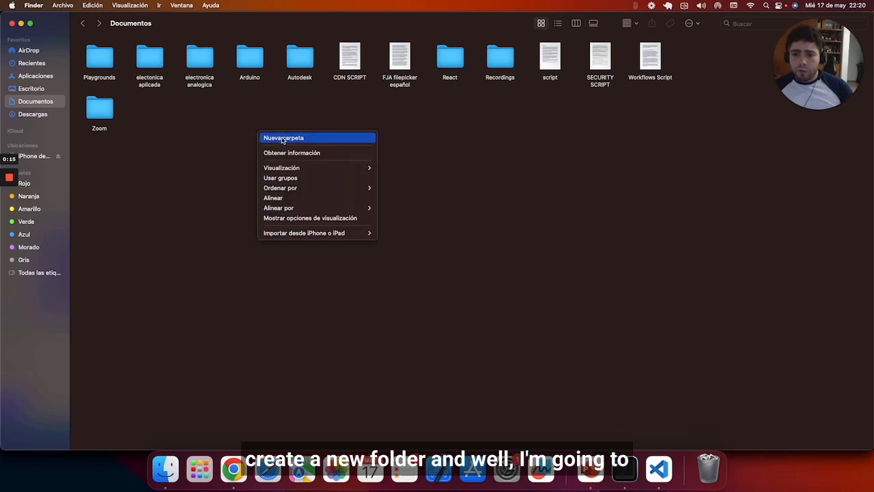
{"action": "left_click", "coordinate": [284, 136]}
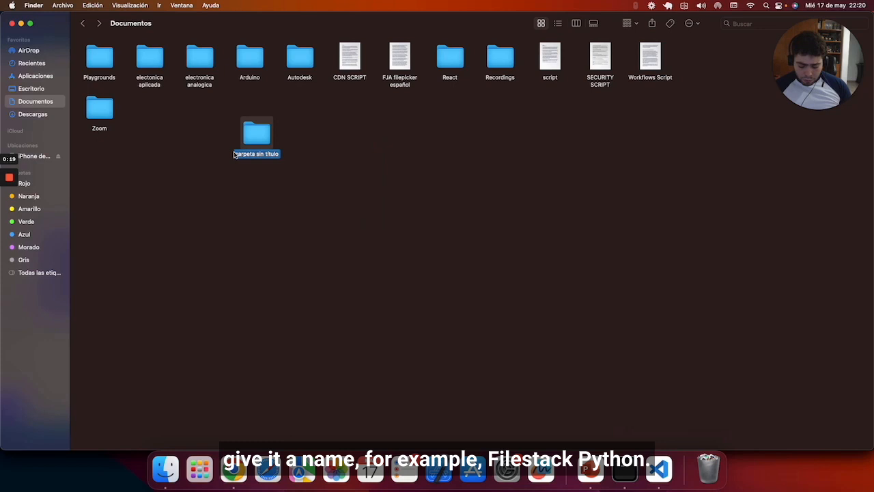
{"action": "type", "text": "Filestack"}
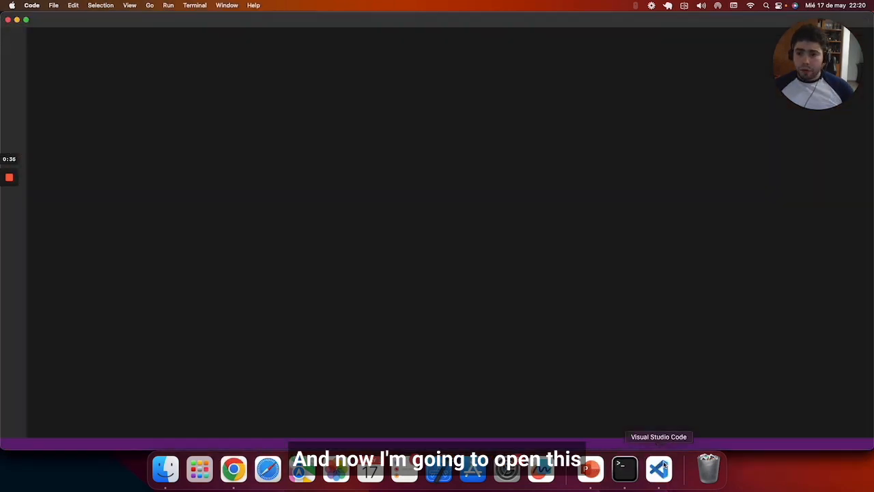
Step: Open Documents > FilestackPython as the workspace and trust its authors
{"action": "left_click", "coordinate": [658, 469]}
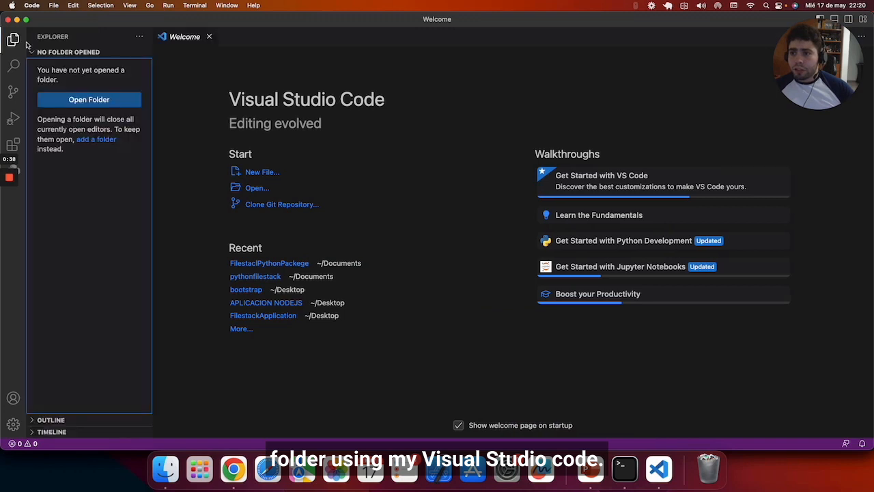
{"action": "left_click", "coordinate": [89, 98]}
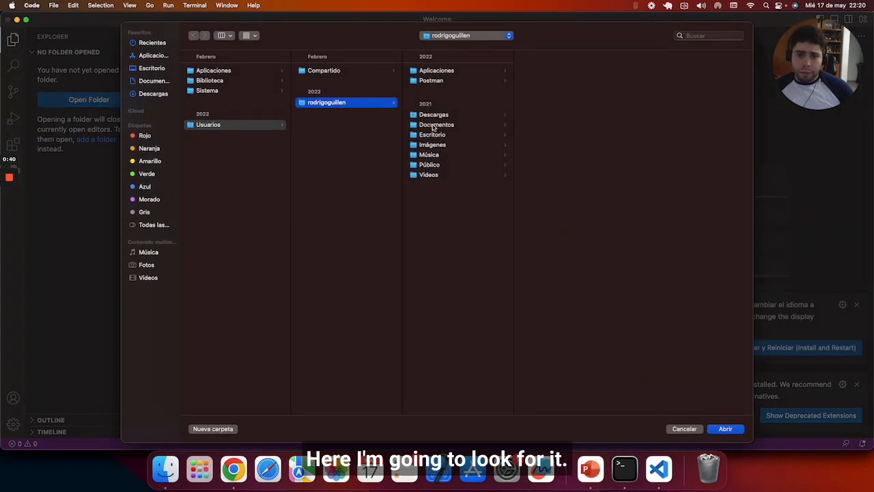
{"action": "left_click", "coordinate": [437, 125]}
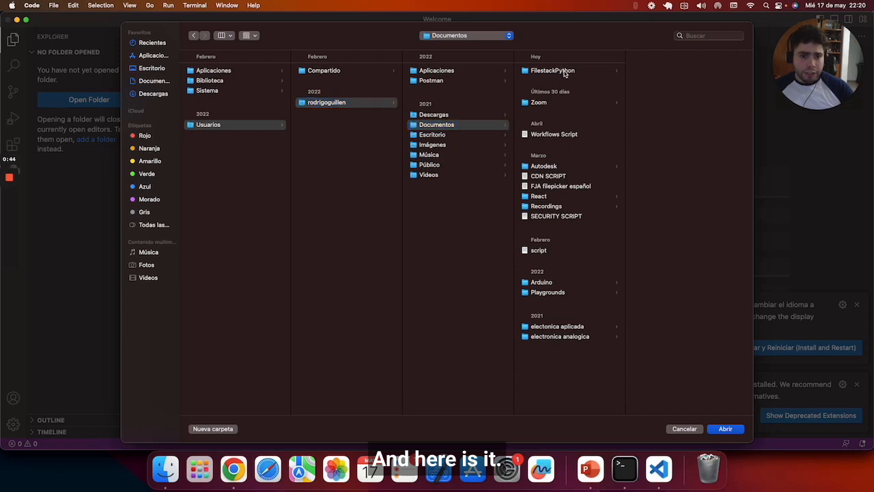
{"action": "left_click", "coordinate": [724, 429]}
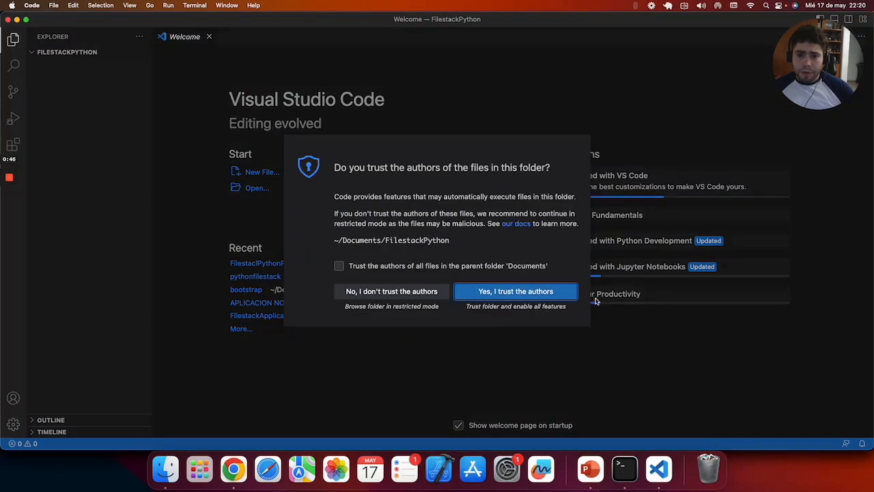
{"action": "left_click", "coordinate": [516, 291]}
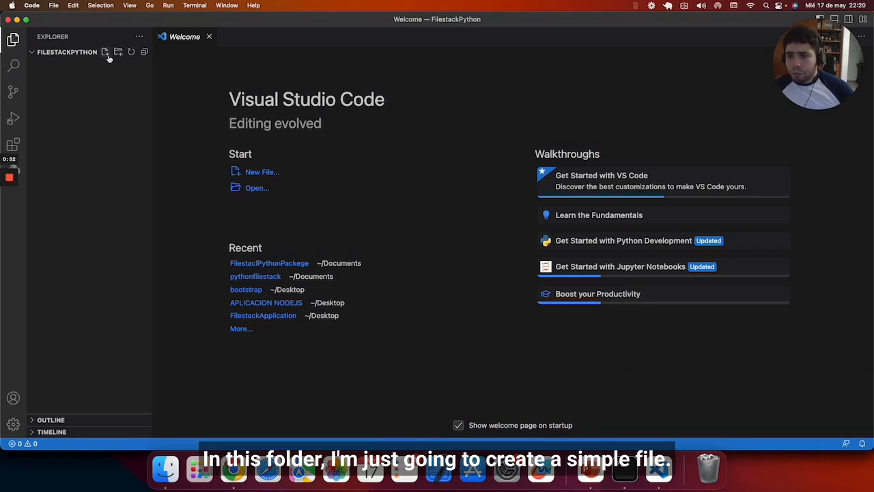
Step: Create example.py and run pip3 --version in a new integrated terminal
{"action": "type", "text": "examp"}
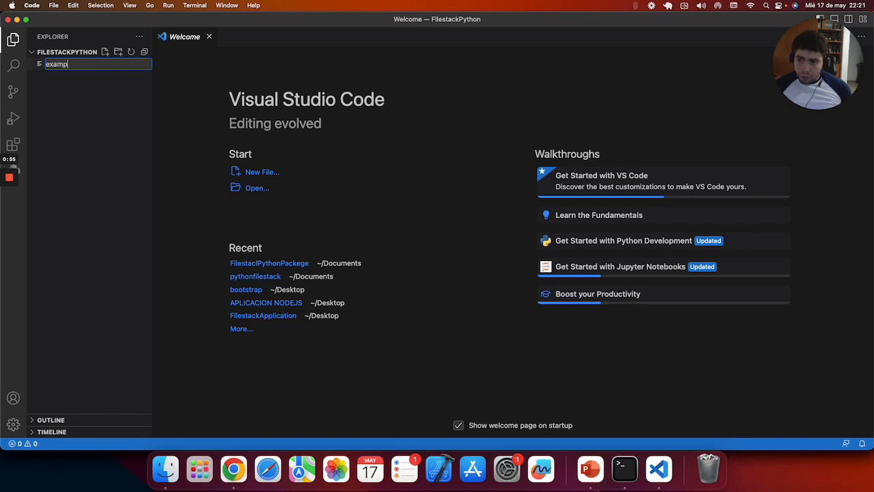
{"action": "key", "text": "Enter"}
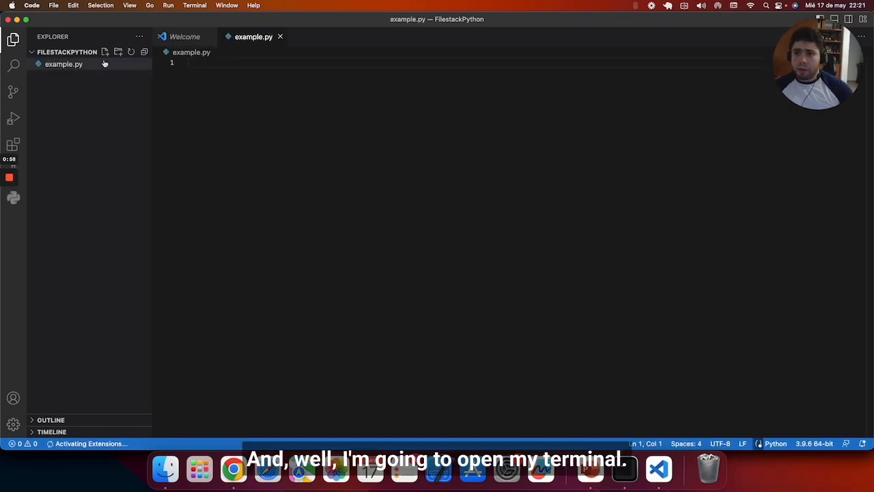
{"action": "left_click", "coordinate": [194, 6]}
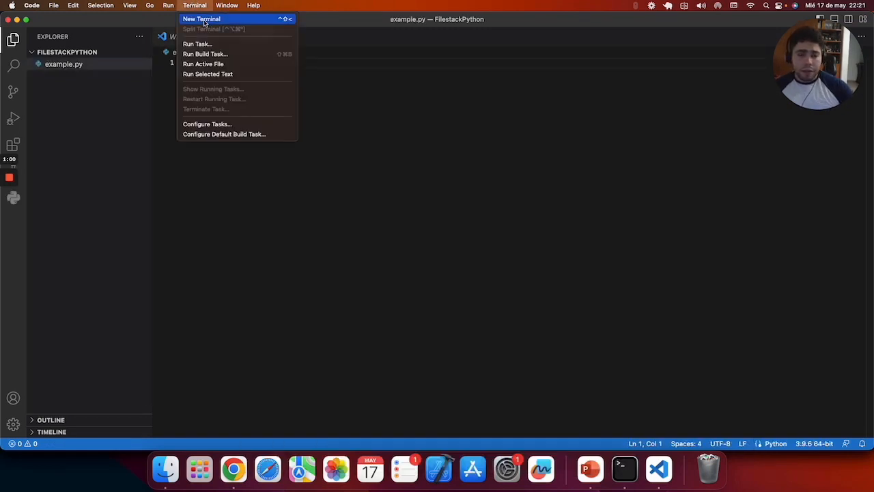
{"action": "left_click", "coordinate": [201, 19]}
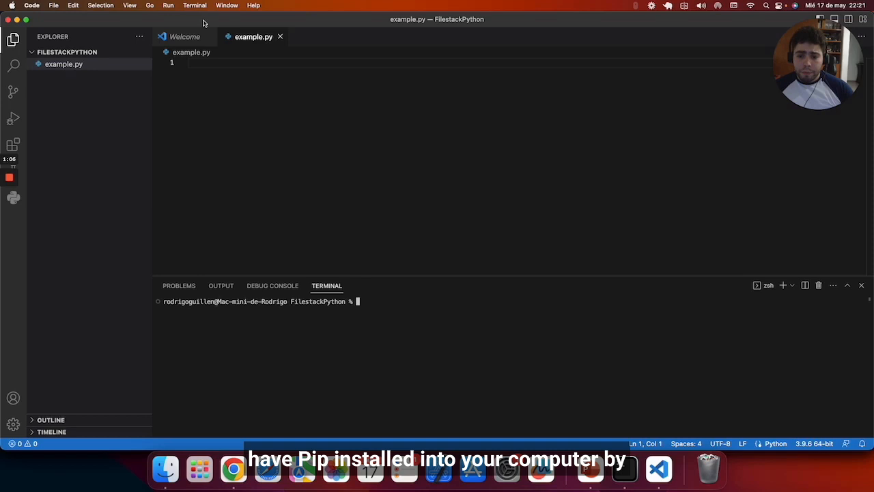
{"action": "type", "text": "pip"}
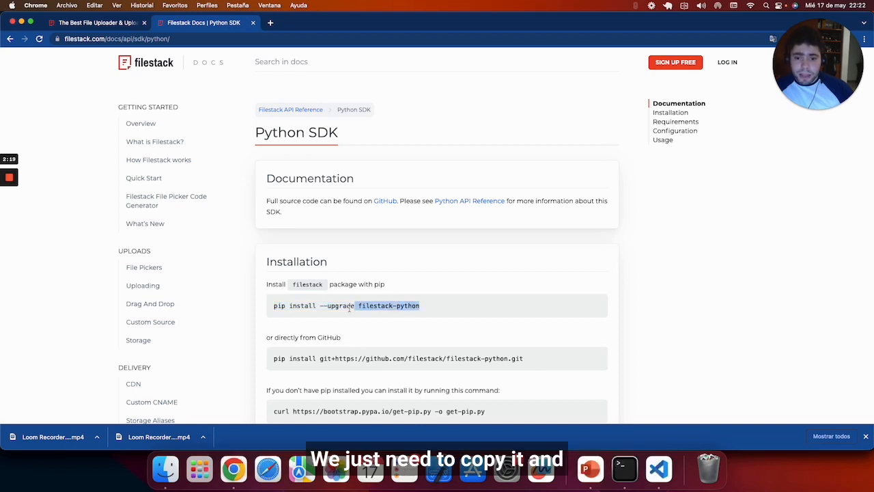
Step: Copy the pip install filestack-python command from the docs and return to the editor
{"action": "triple_click", "coordinate": [345, 306]}
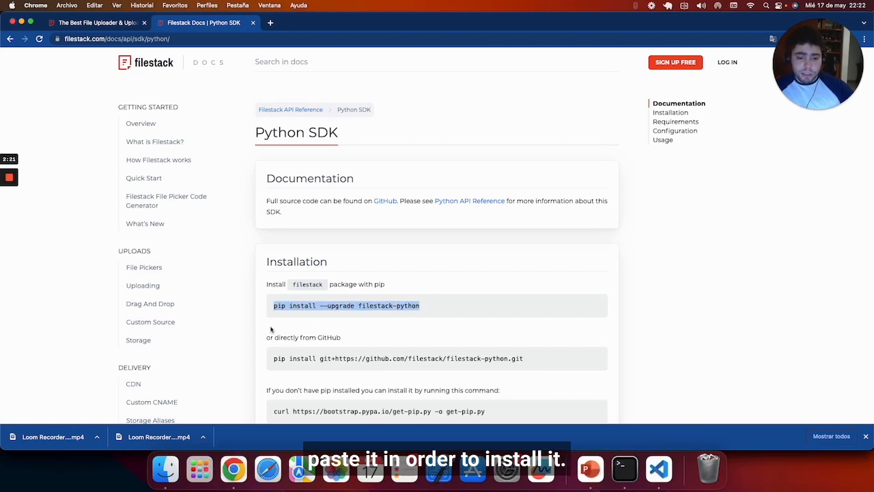
{"action": "left_click", "coordinate": [658, 469]}
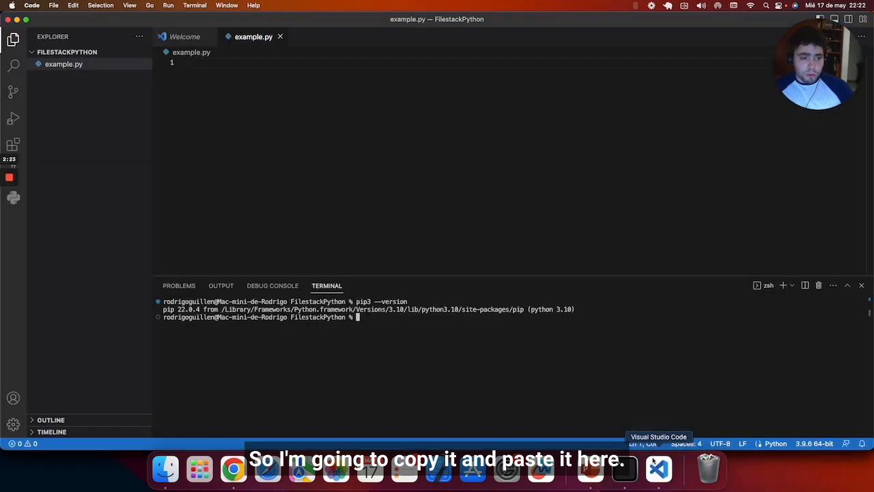
Step: Run pip install --upgrade filestack-python in the integrated terminal
{"action": "type", "text": "pip install --upgrade filestack-python"}
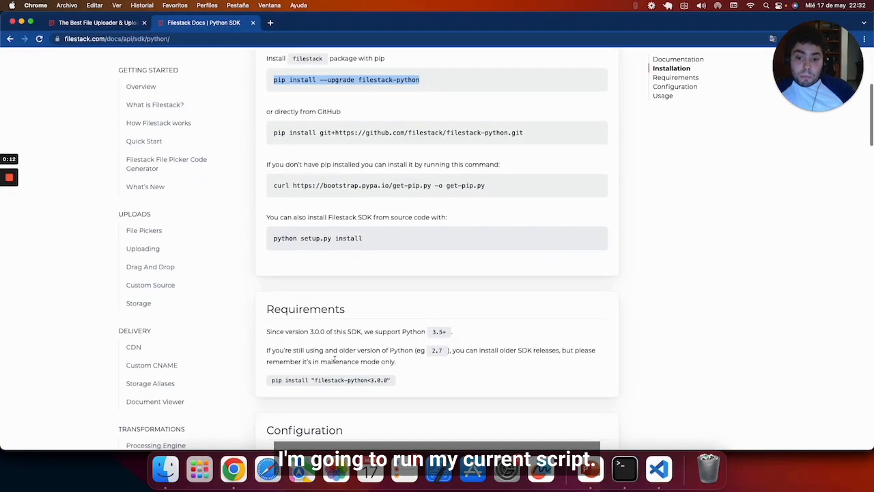
Step: Add 'from filestack import Client' to example.py and start a python command in the terminal
{"action": "scroll", "scroll_direction": "down", "scroll_amount": 3}
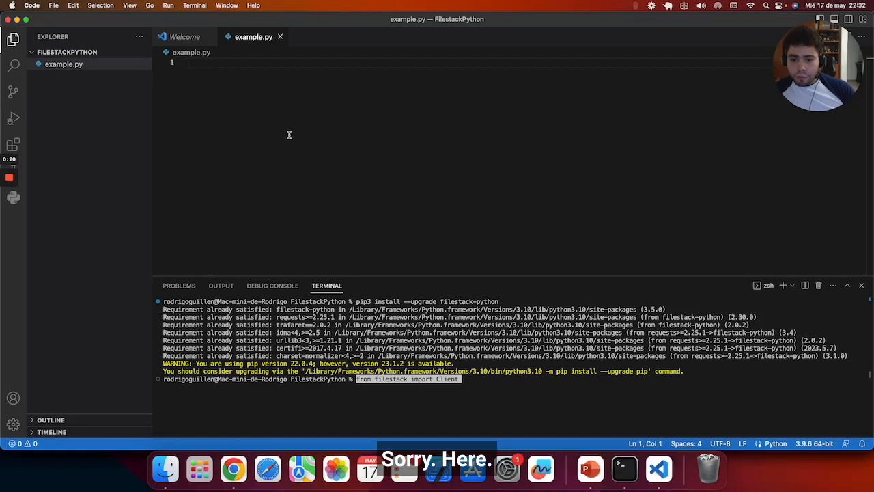
{"action": "type", "text": "from filestack import Client"}
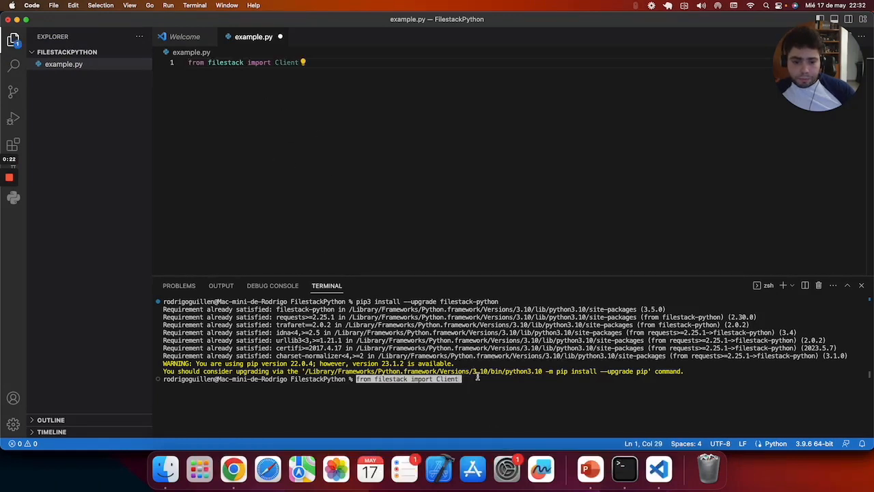
{"action": "type", "text": "from filest"}
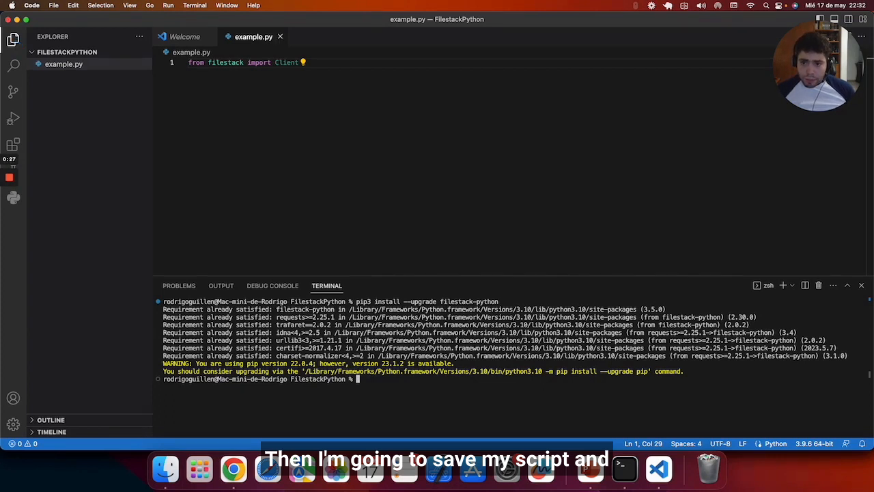
{"action": "type", "text": "python"}
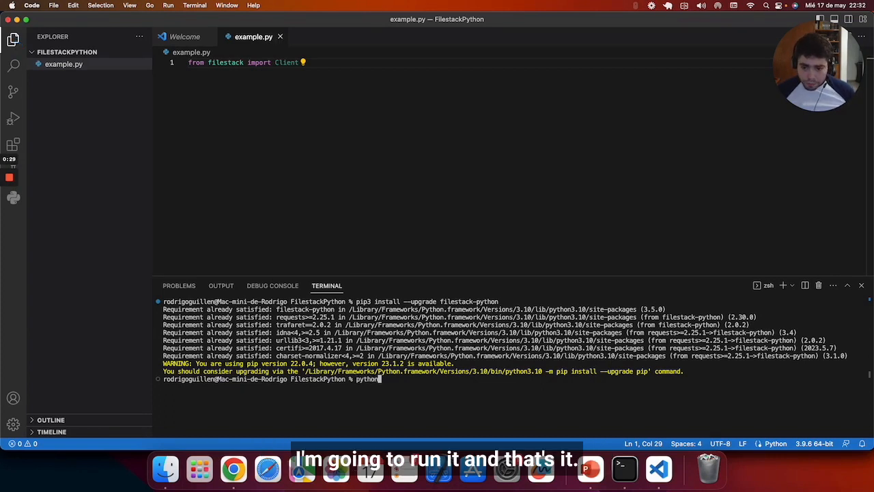